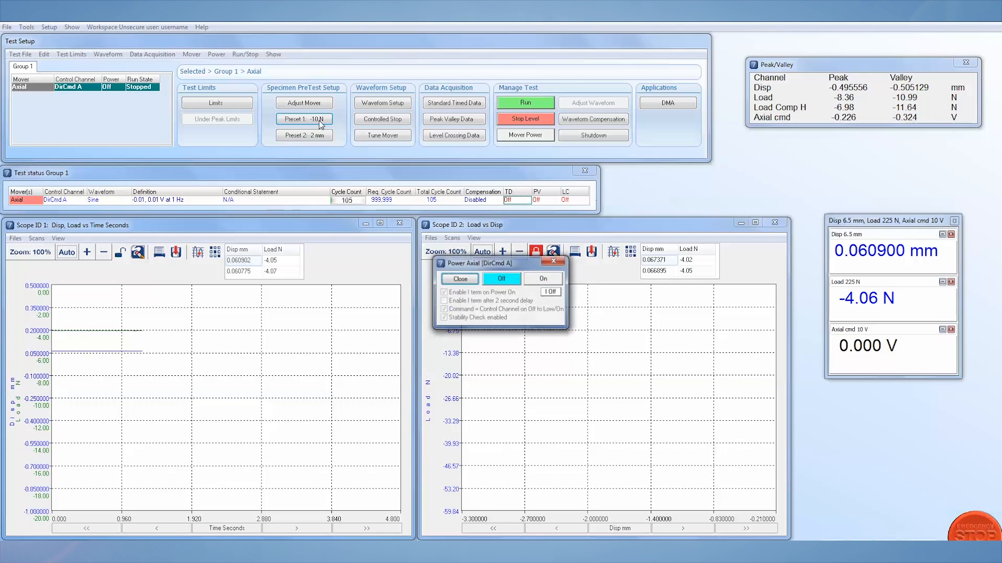
# Power on the axial mover and apply Preset 1 to reach -10 N.
pyautogui.click(543, 278)
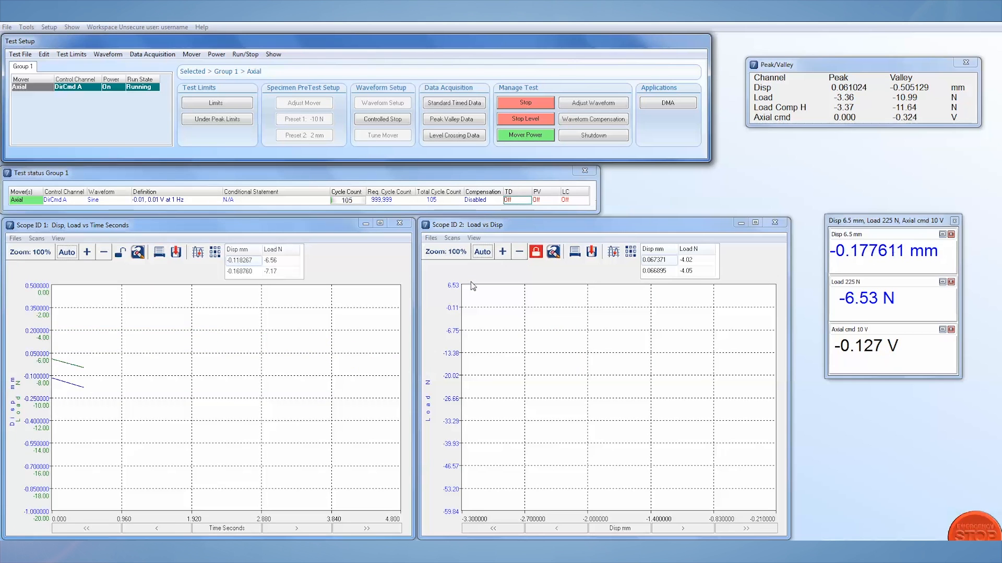
pyautogui.click(525, 102)
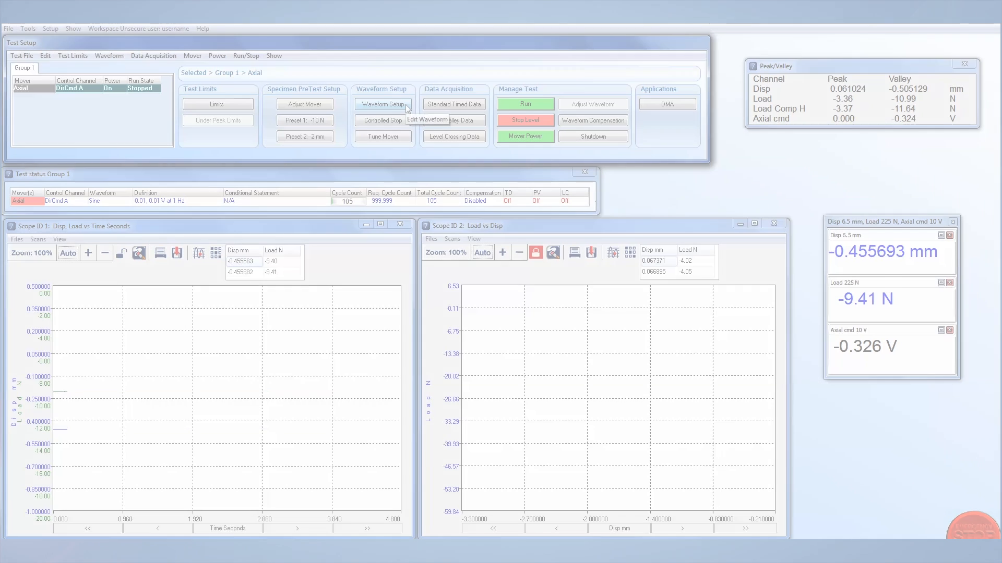
# Open Waveform Setup and set Load as the sine control channel.
pyautogui.click(382, 105)
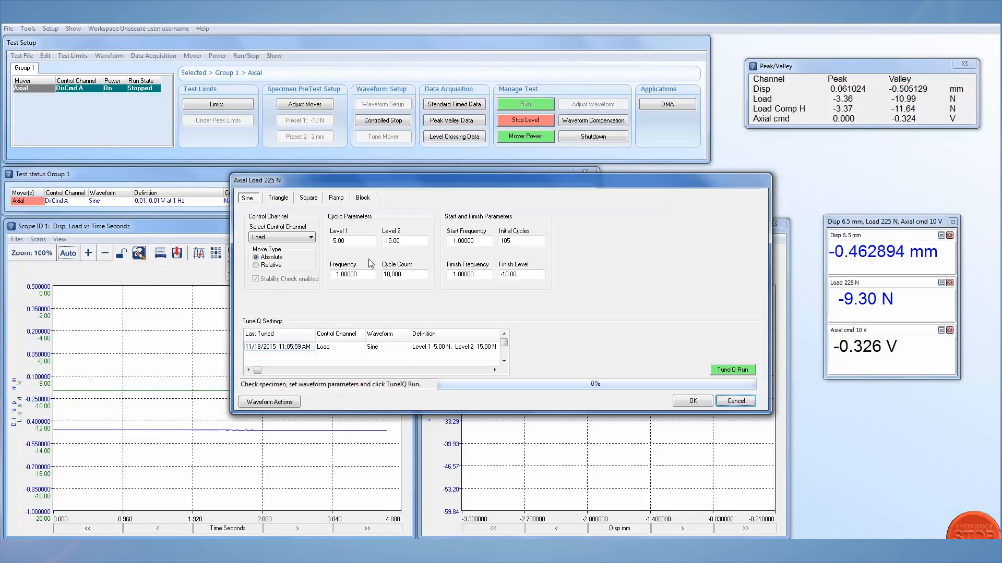
pyautogui.click(310, 237)
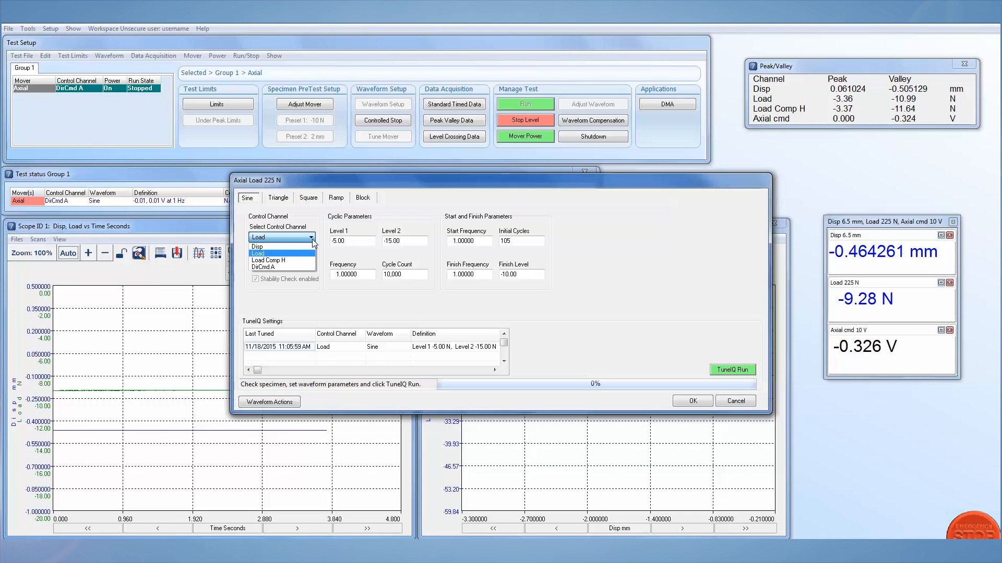
pyautogui.click(281, 237)
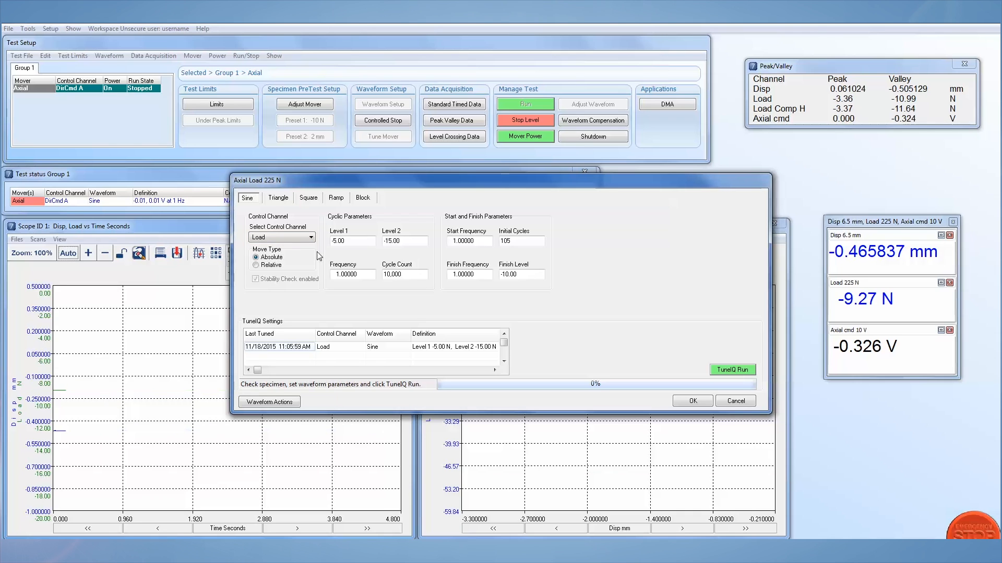
# Check Level 1 (-5.00 N) and launch a TuneIQ run on the axial load waveform.
pyautogui.click(351, 241)
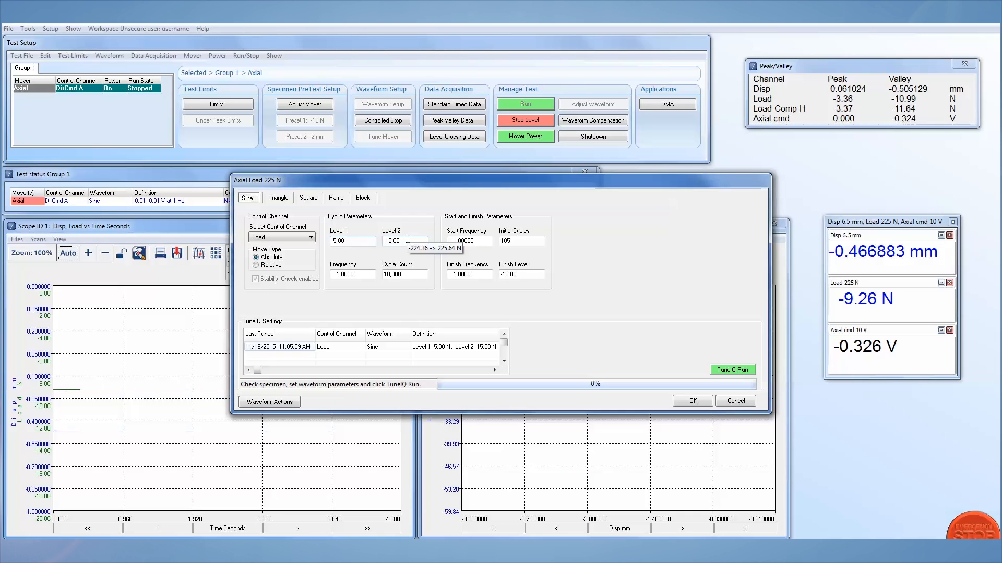
pyautogui.moveTo(427, 270)
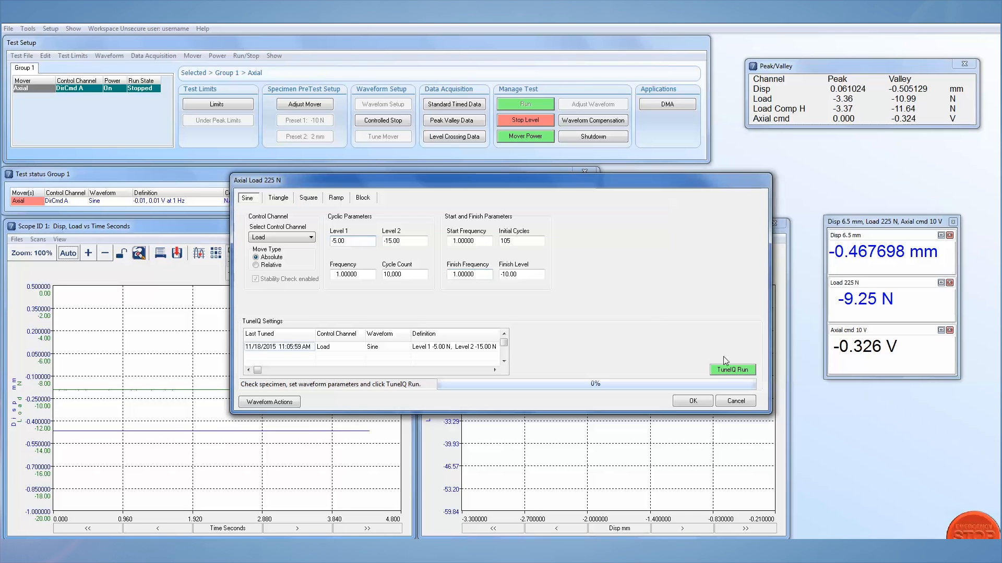
pyautogui.click(731, 369)
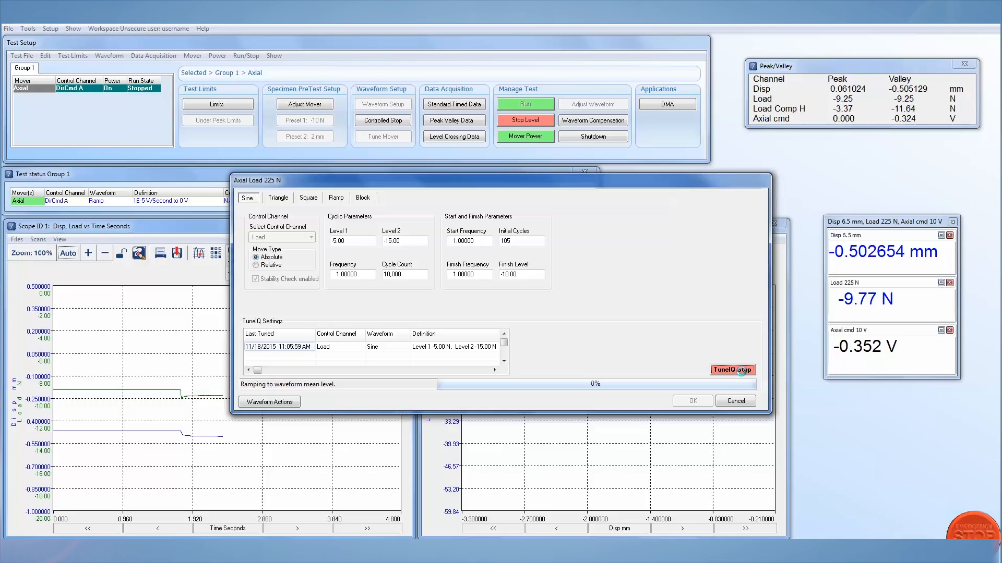
pyautogui.click(524, 103)
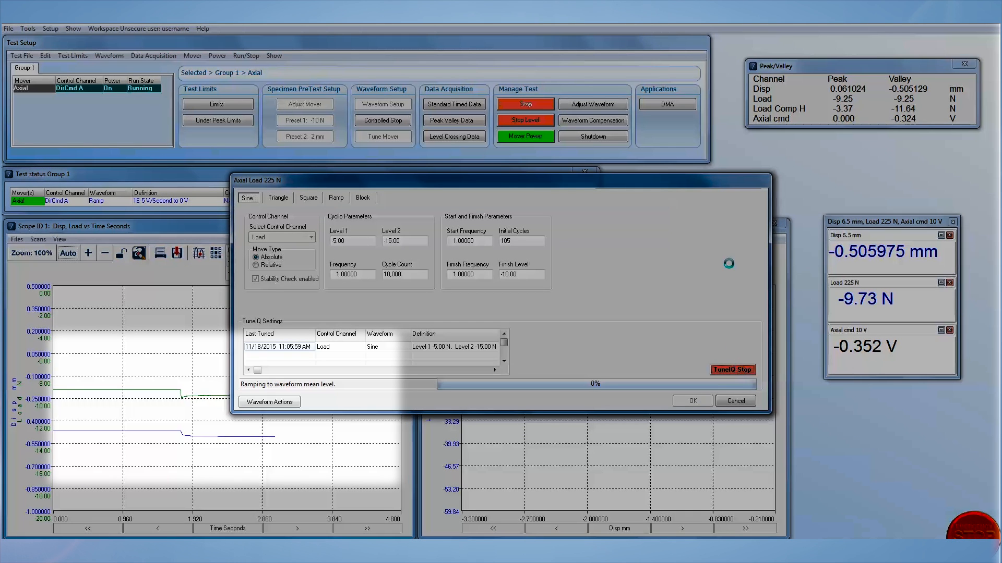